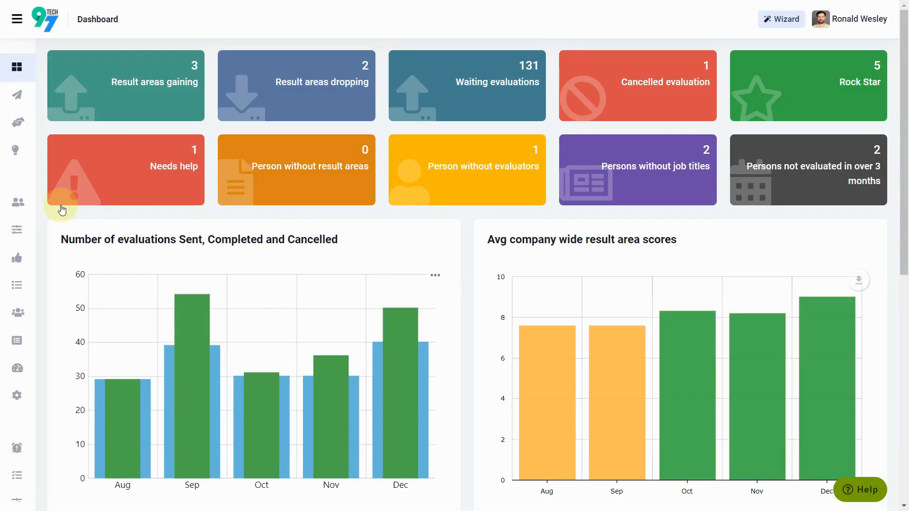
# Show the Persons list of all 14 active employees with teams, job titles, scores and hire dates.
pyautogui.click(17, 18)
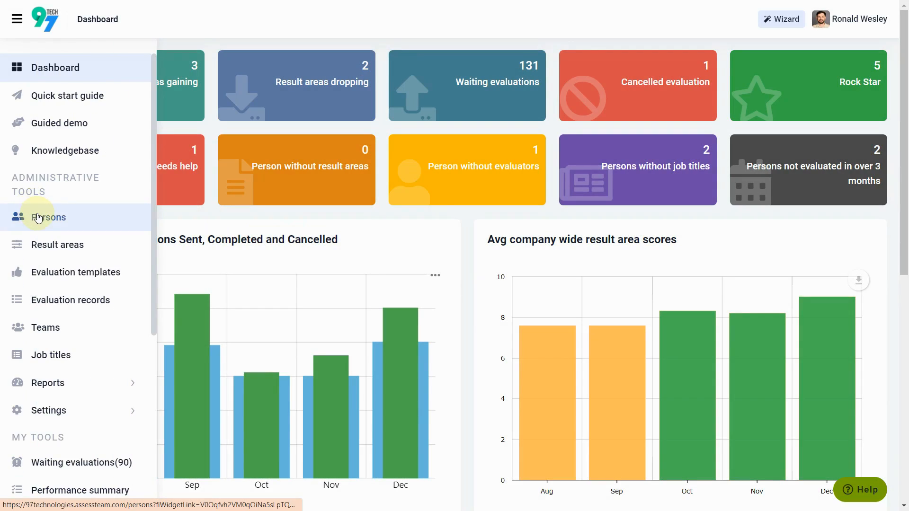
pyautogui.click(48, 217)
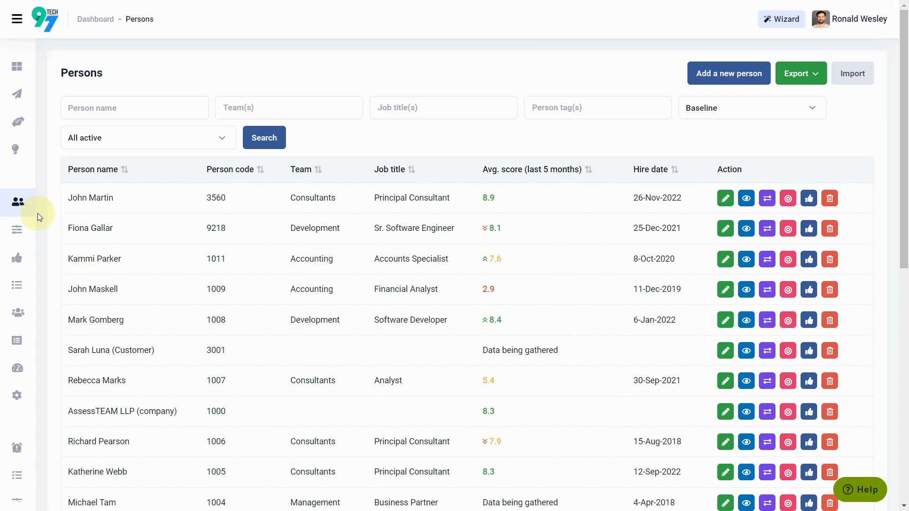
pyautogui.scroll(-3)
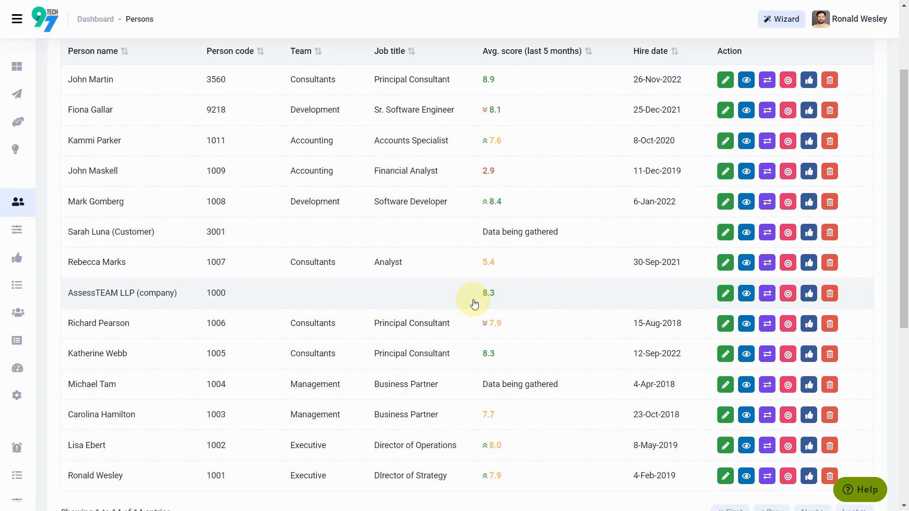
pyautogui.moveTo(746, 354)
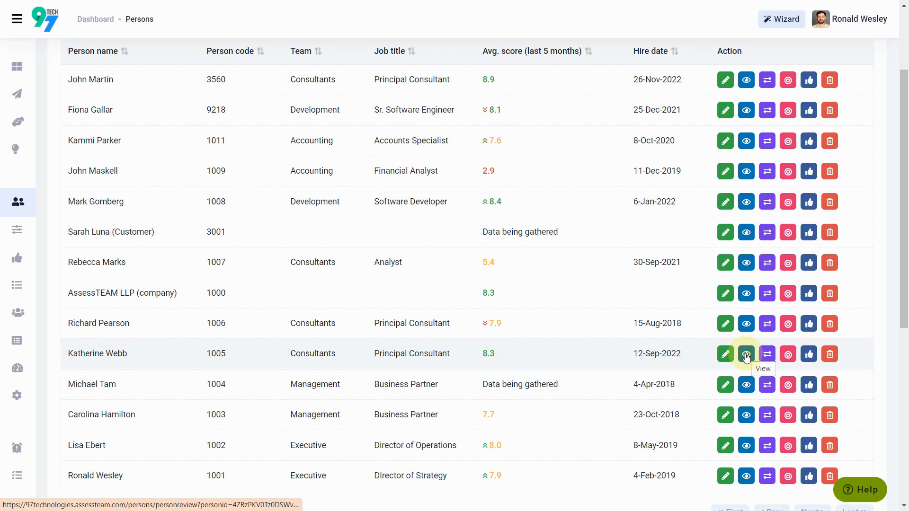
pyautogui.click(746, 354)
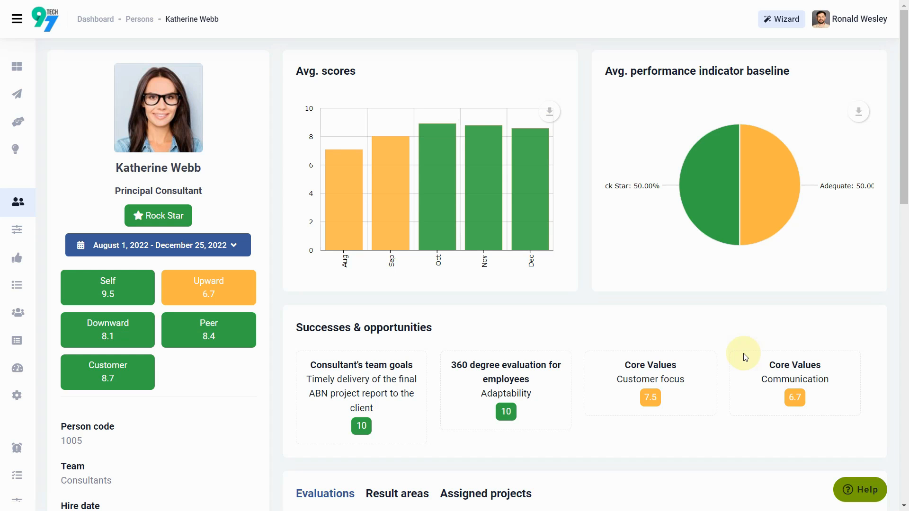
pyautogui.moveTo(547, 361)
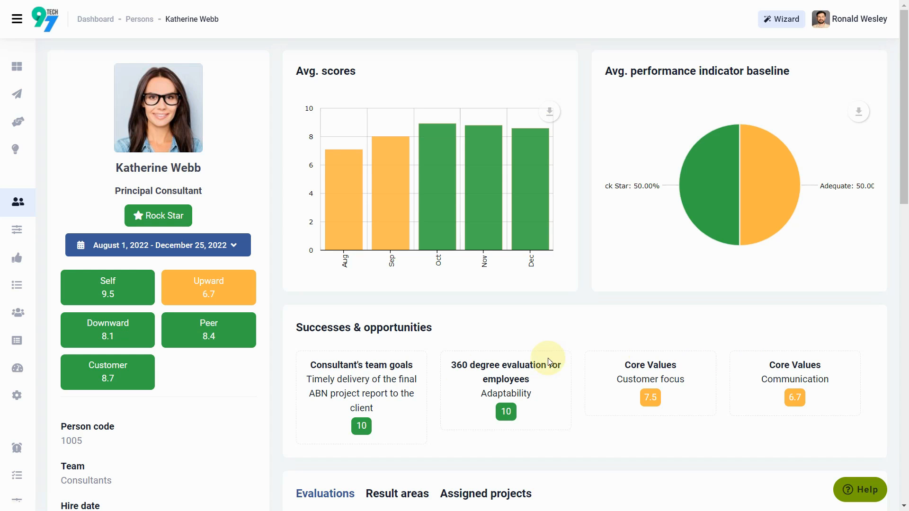
pyautogui.scroll(-3)
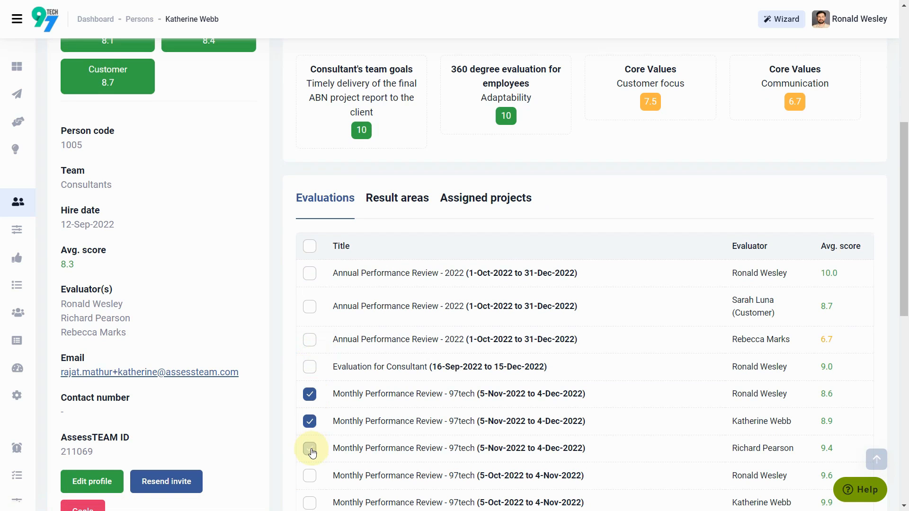
pyautogui.scroll(-3)
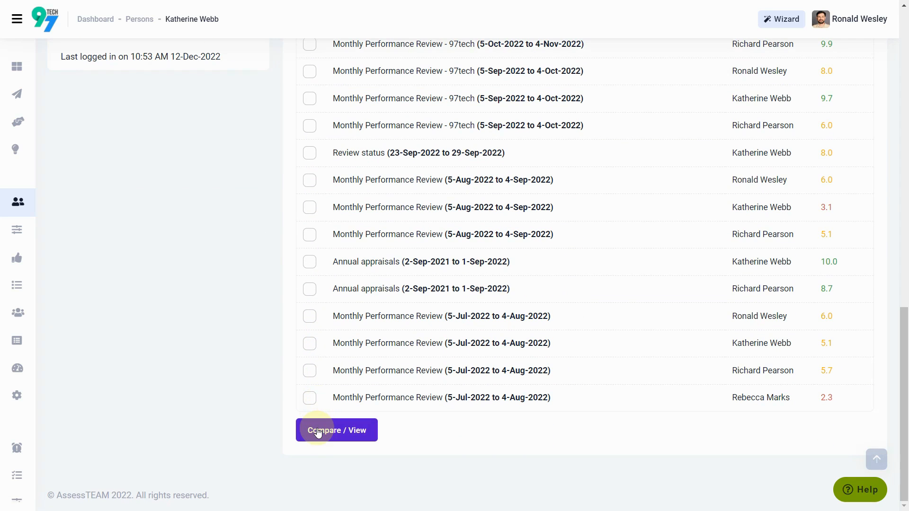
pyautogui.click(336, 430)
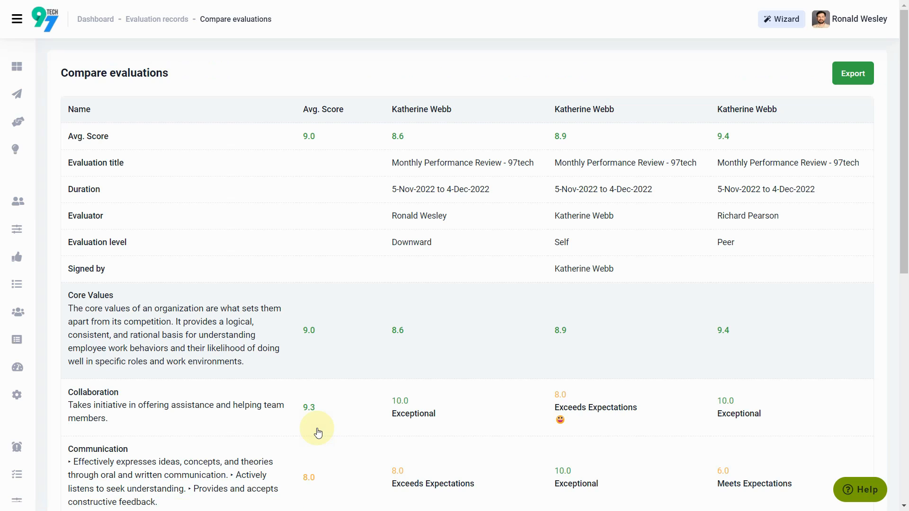
pyautogui.scroll(-3)
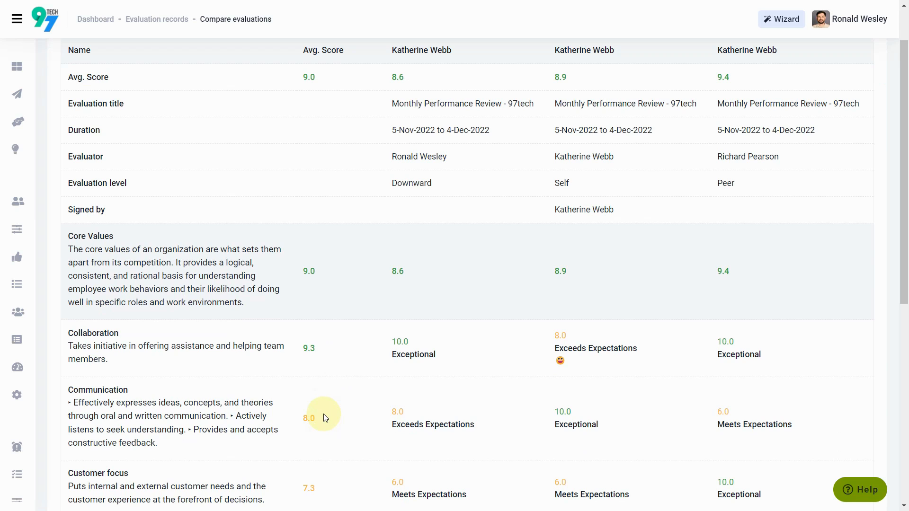
pyautogui.moveTo(73, 226)
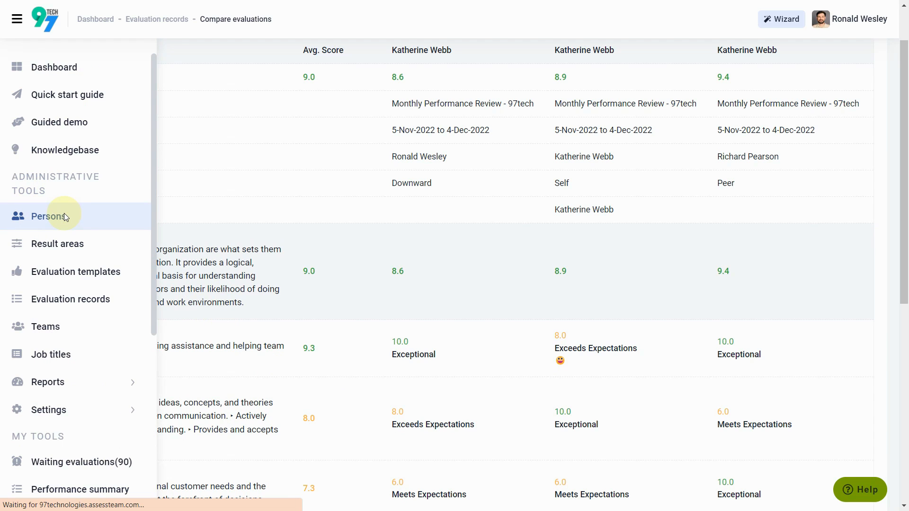
pyautogui.click(49, 217)
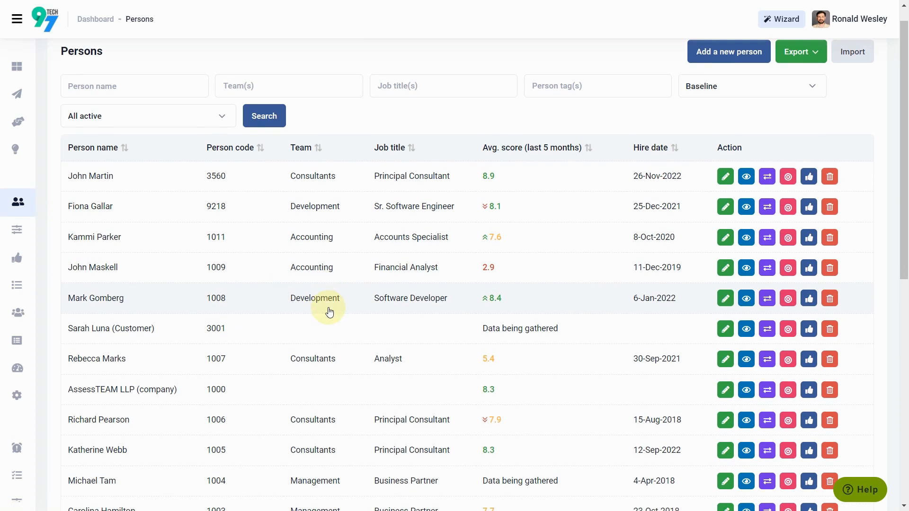
pyautogui.click(766, 449)
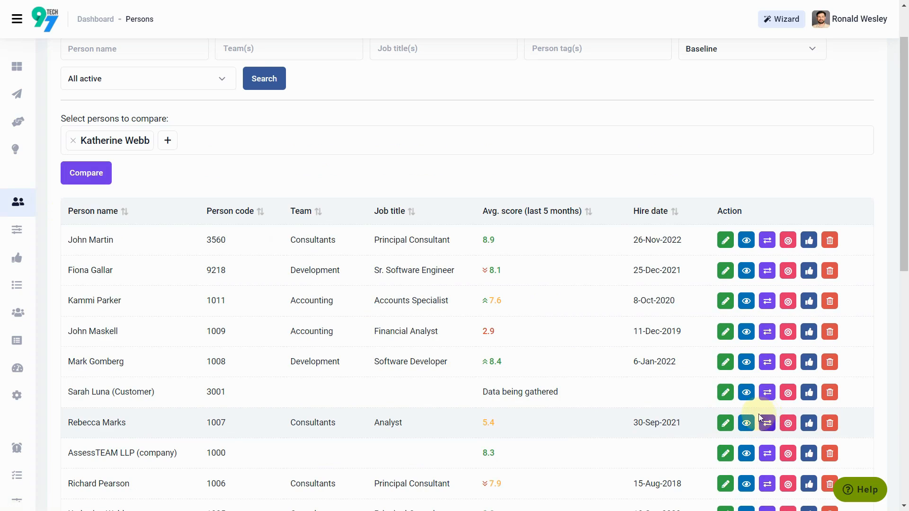
pyautogui.write('Rich')
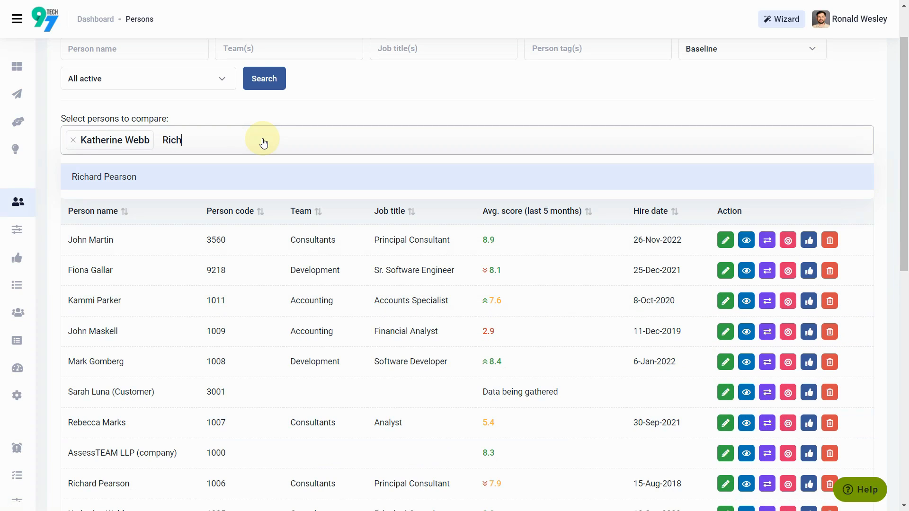
pyautogui.click(104, 177)
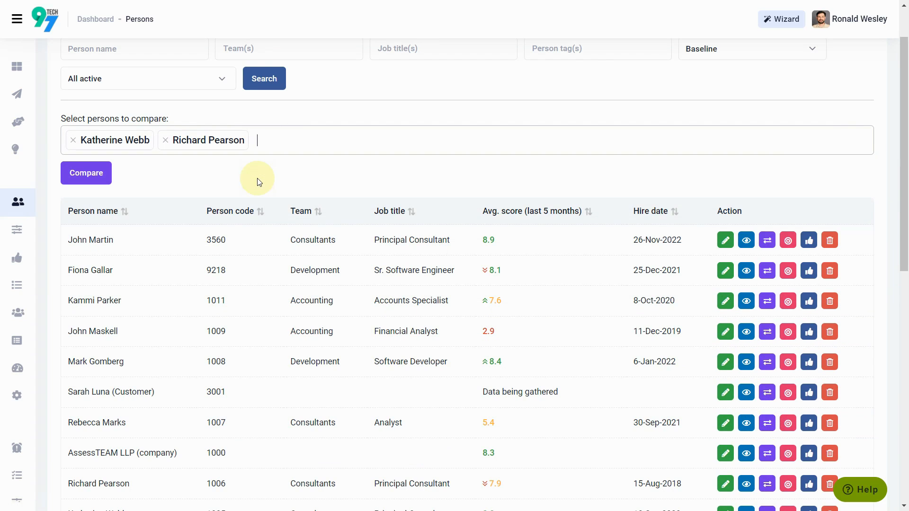
pyautogui.click(86, 173)
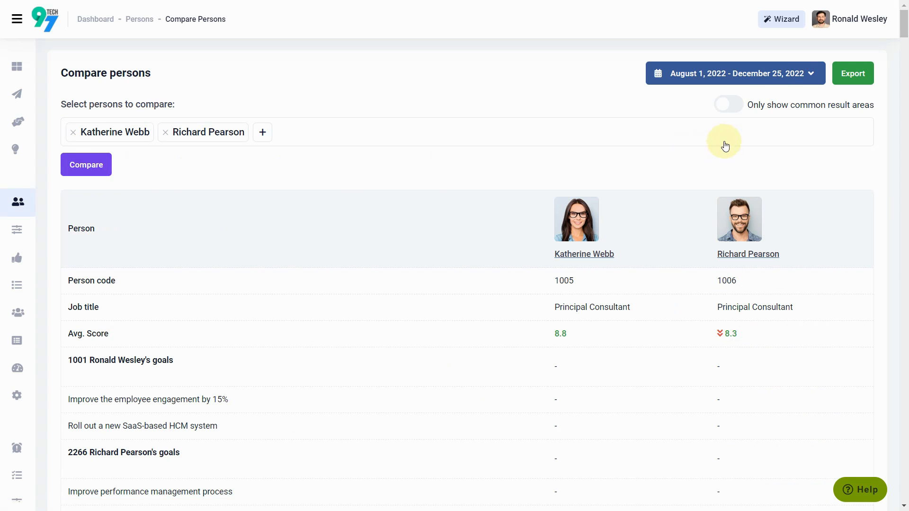
pyautogui.click(727, 104)
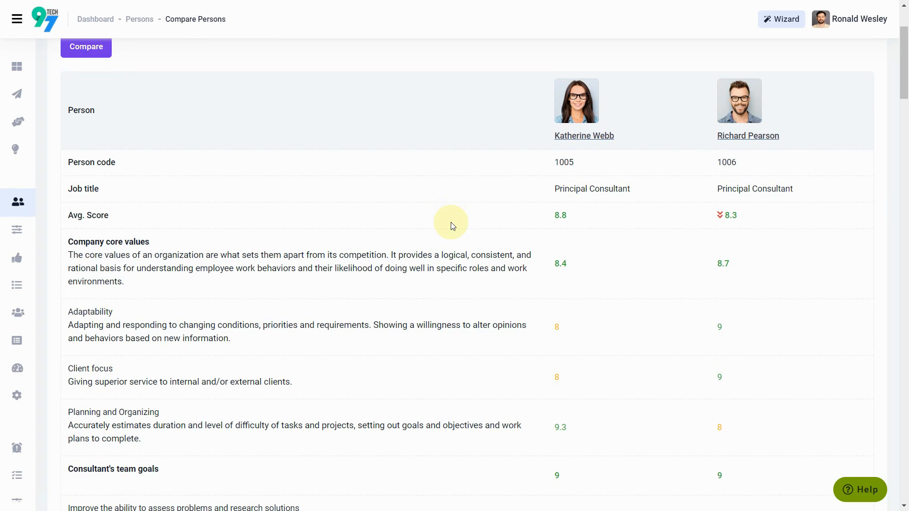
pyautogui.click(17, 19)
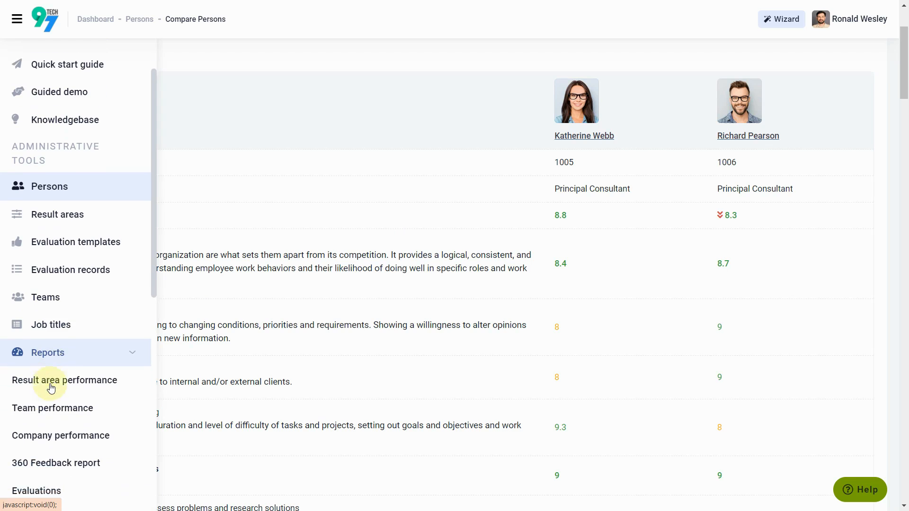
# Start a 360 Feedback report covering Oct-2022 to Dec-2022.
pyautogui.scroll(-3)
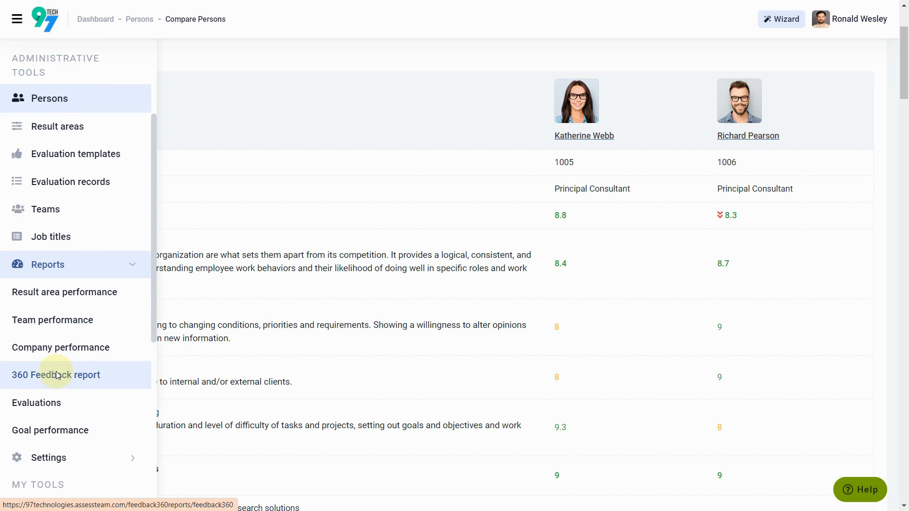
pyautogui.click(56, 375)
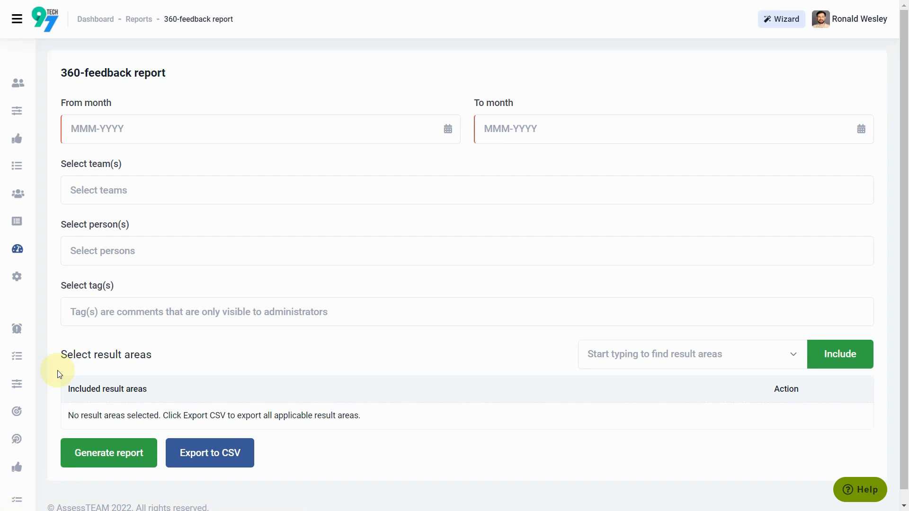
pyautogui.click(255, 128)
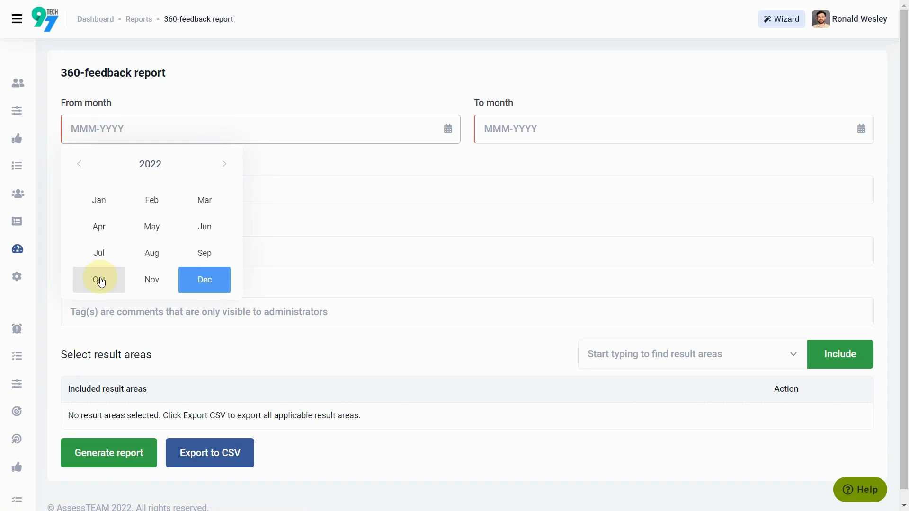
pyautogui.click(98, 279)
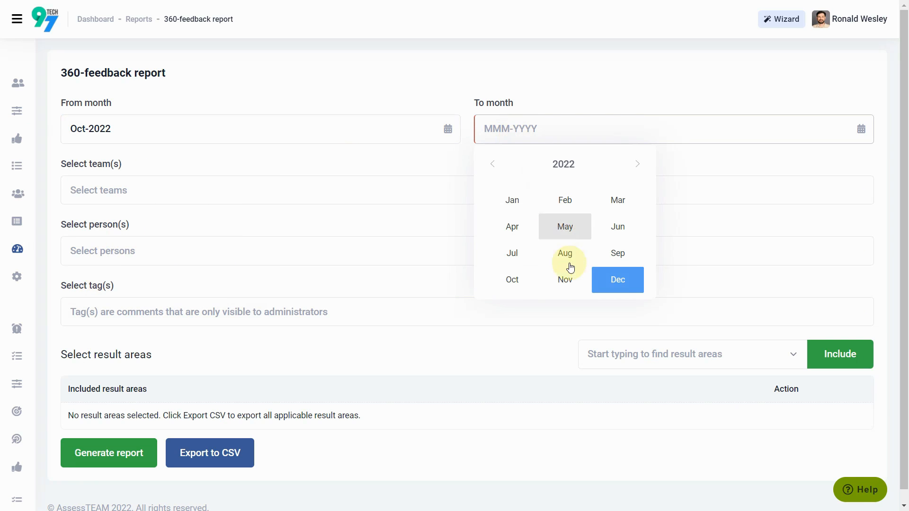
pyautogui.click(616, 279)
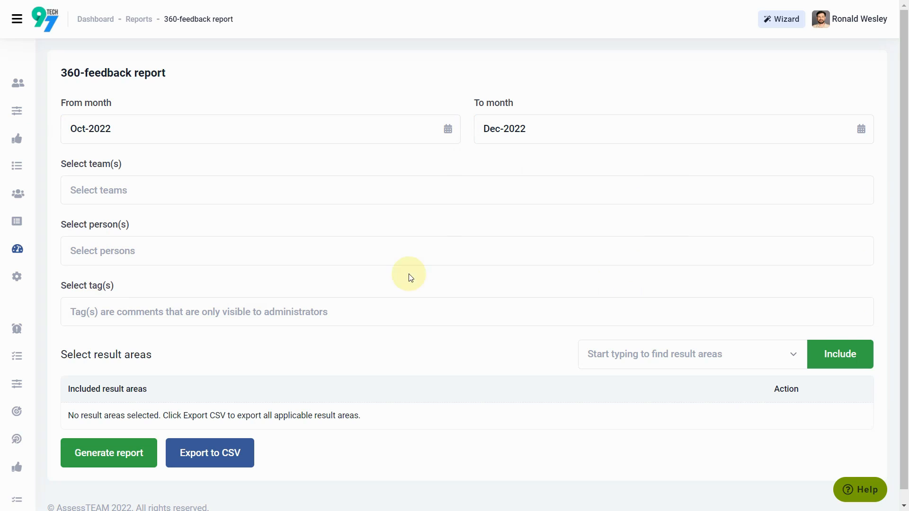
# Add the Development team and the Core Values result area to the report.
pyautogui.write('Deve')
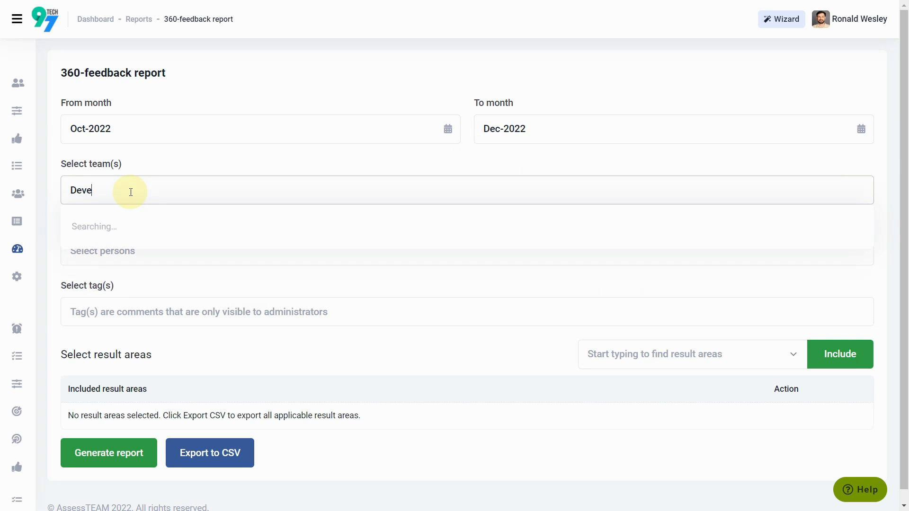
pyautogui.click(116, 226)
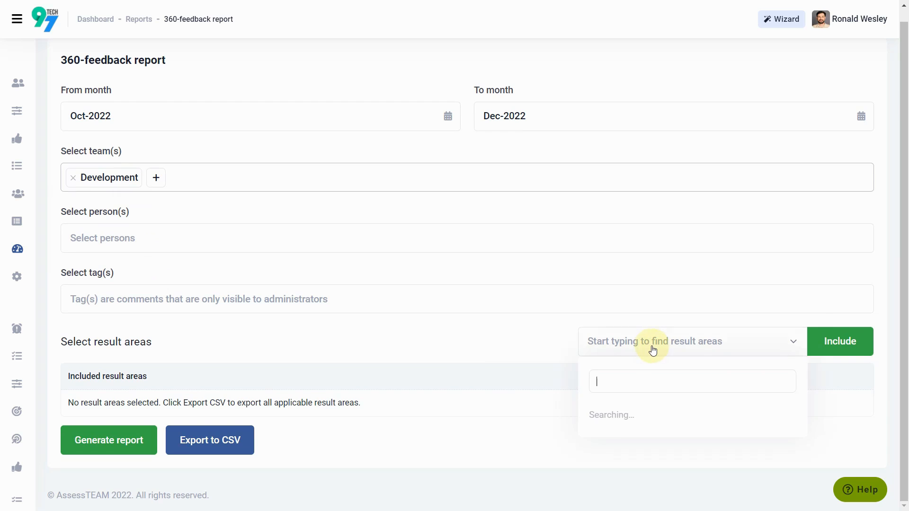
pyautogui.write('Core valu')
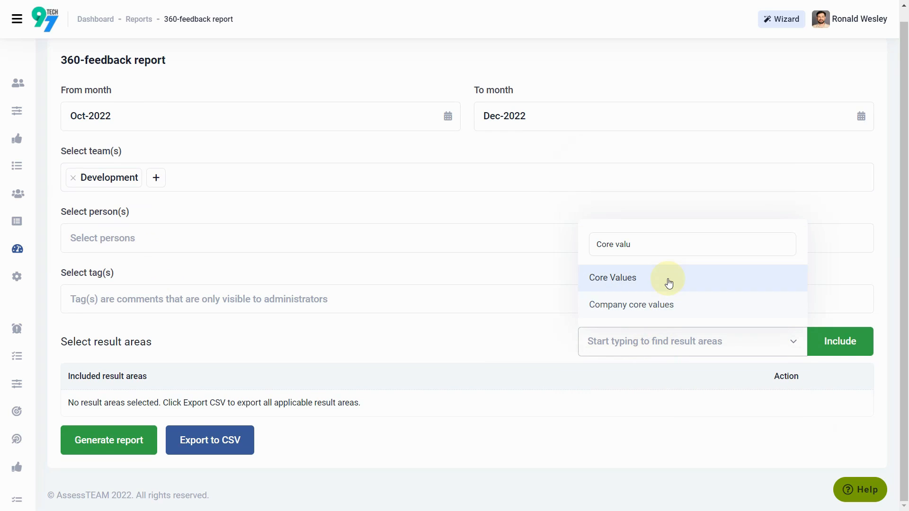
pyautogui.click(612, 277)
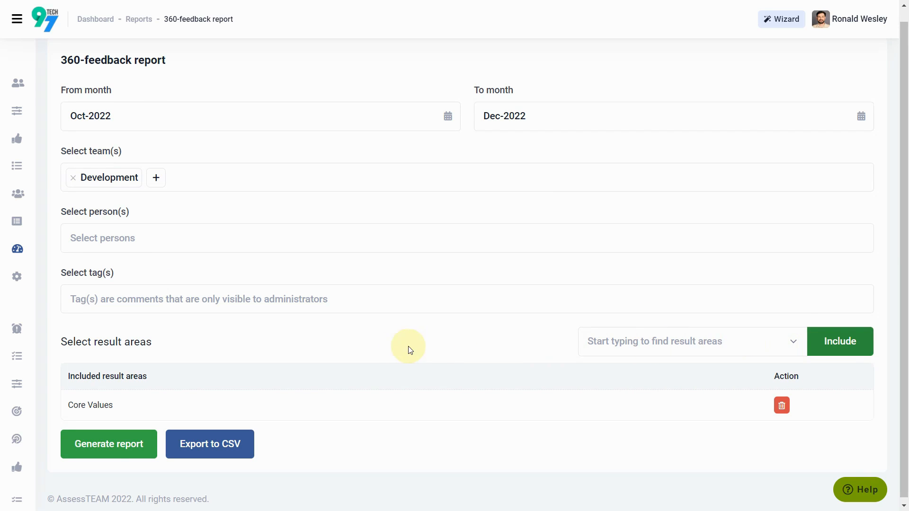
# Generate the report and view the Core Values chart and table by evaluation level.
pyautogui.click(108, 444)
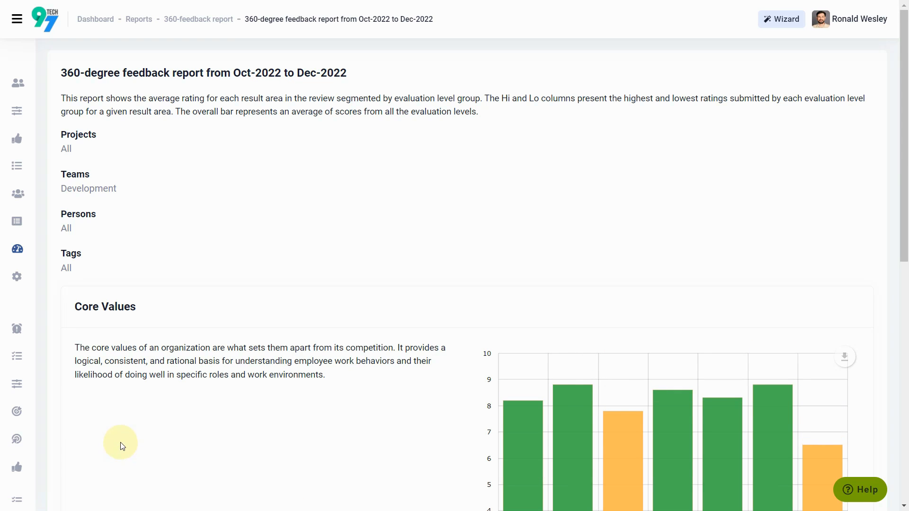
pyautogui.scroll(-3)
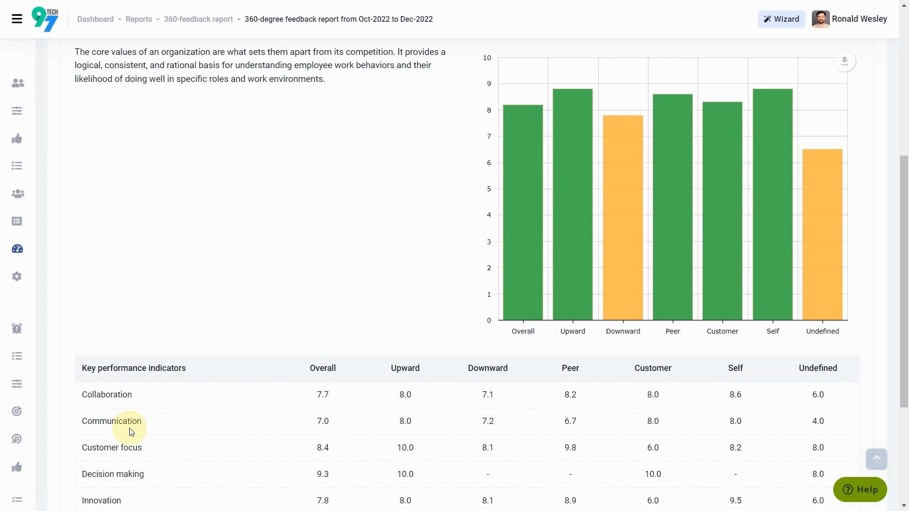